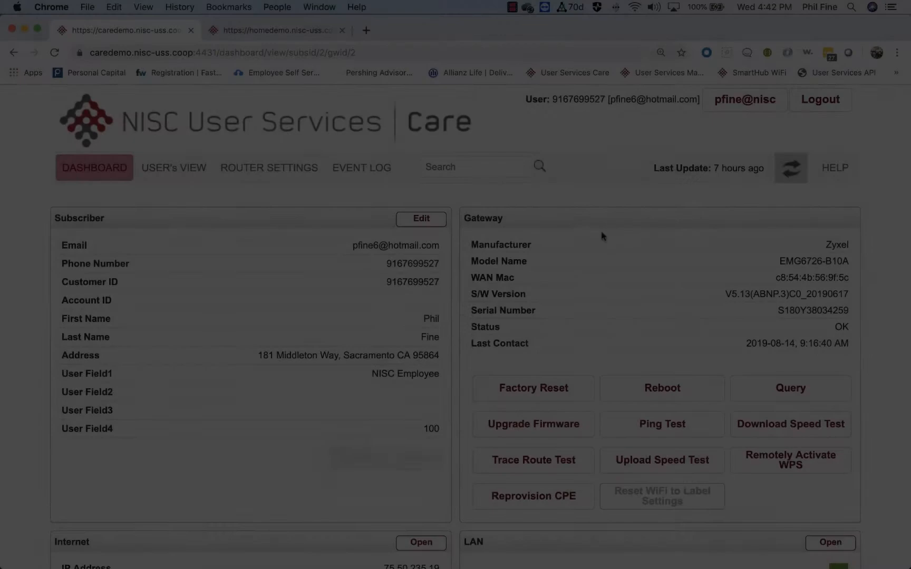
Scroll the dashboard past the Internet and LAN panels to the Active Alarms list
left_click(420, 219)
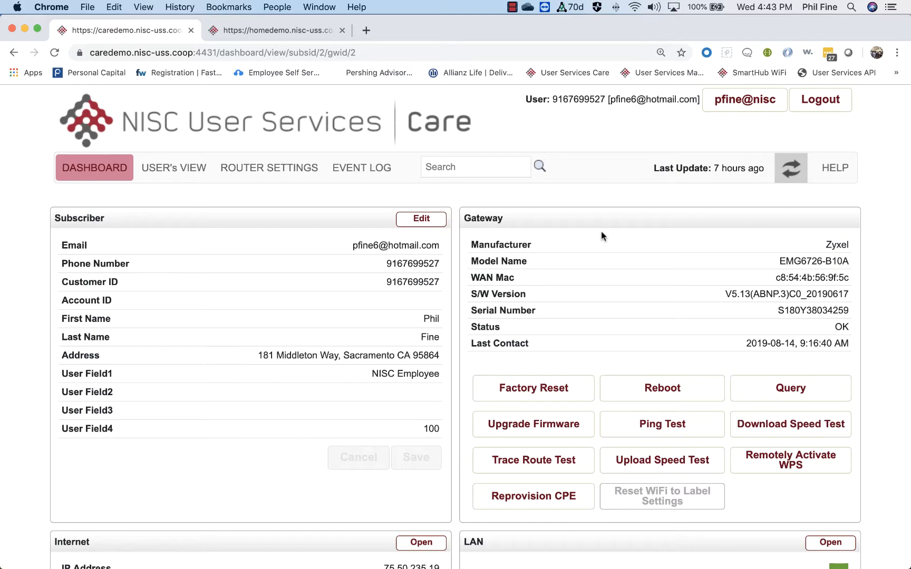
scroll("down", 3)
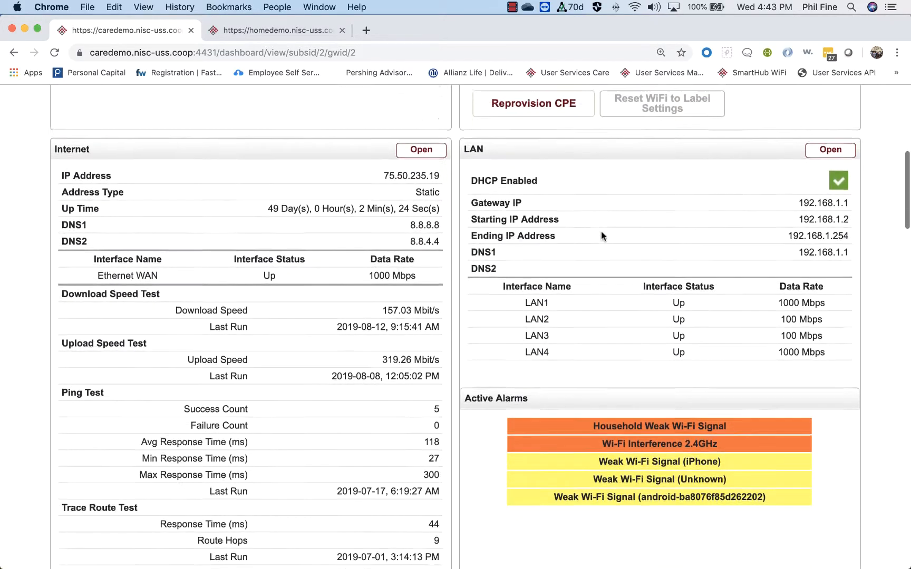
scroll("down", 3)
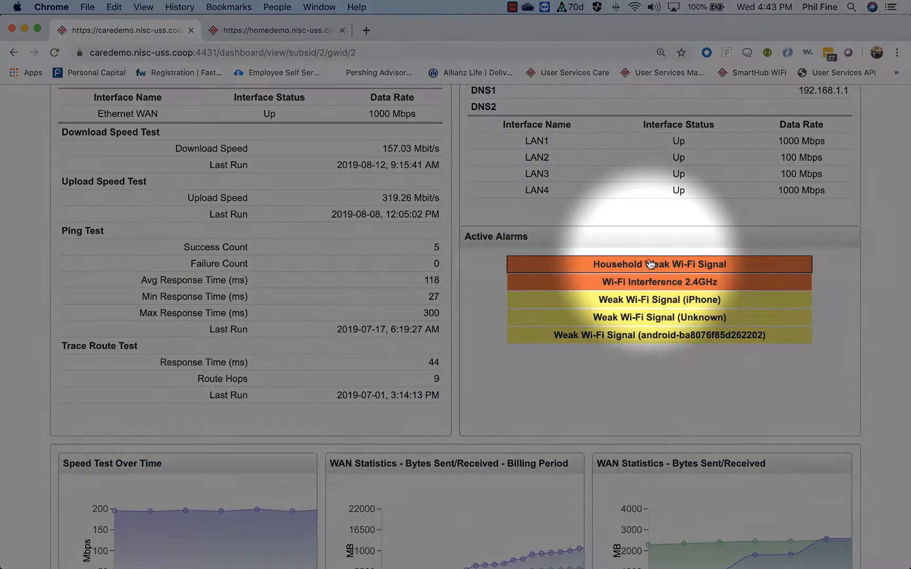
left_click(658, 264)
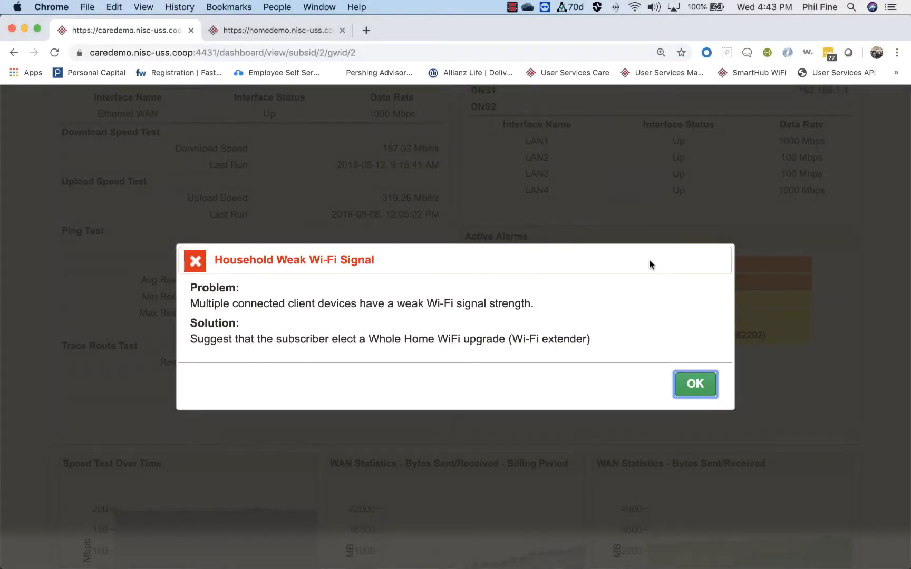
mouse_move(452, 287)
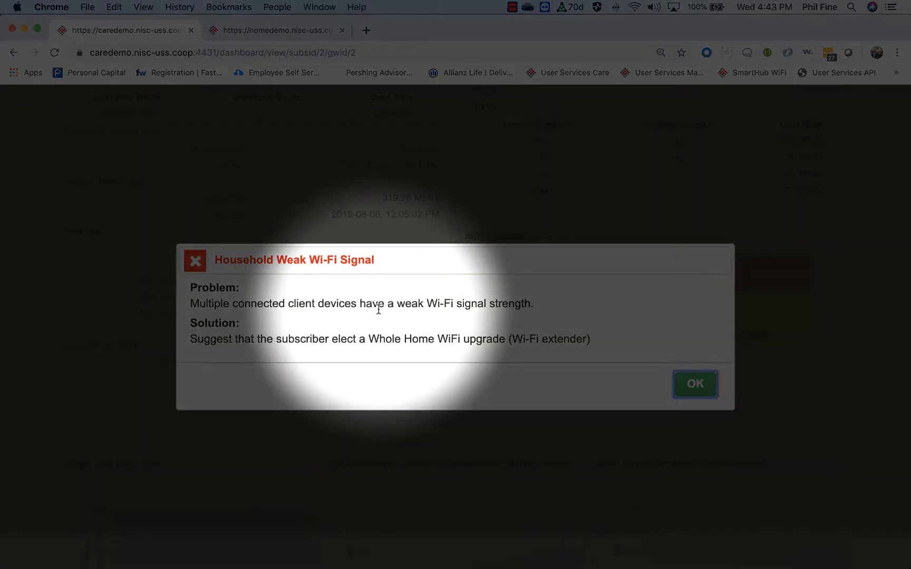
mouse_move(383, 352)
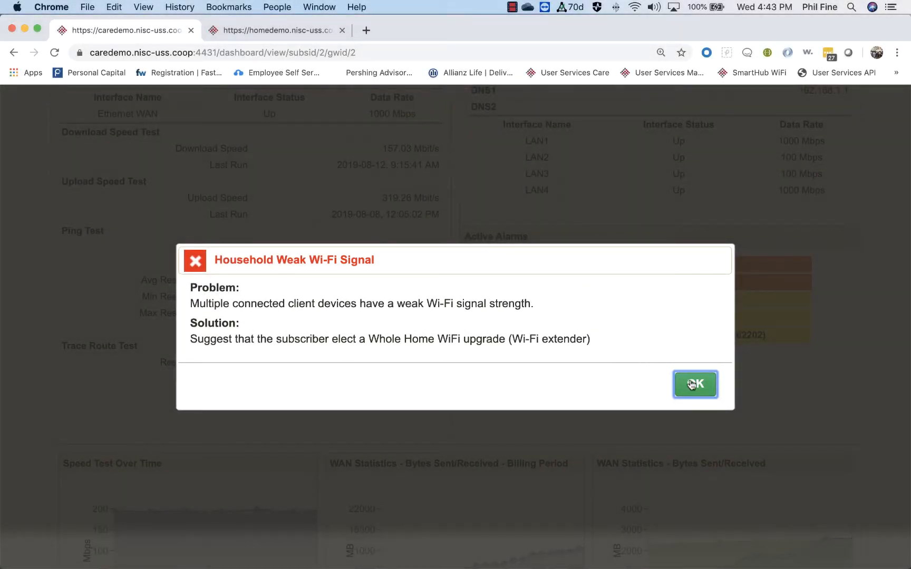
left_click(695, 385)
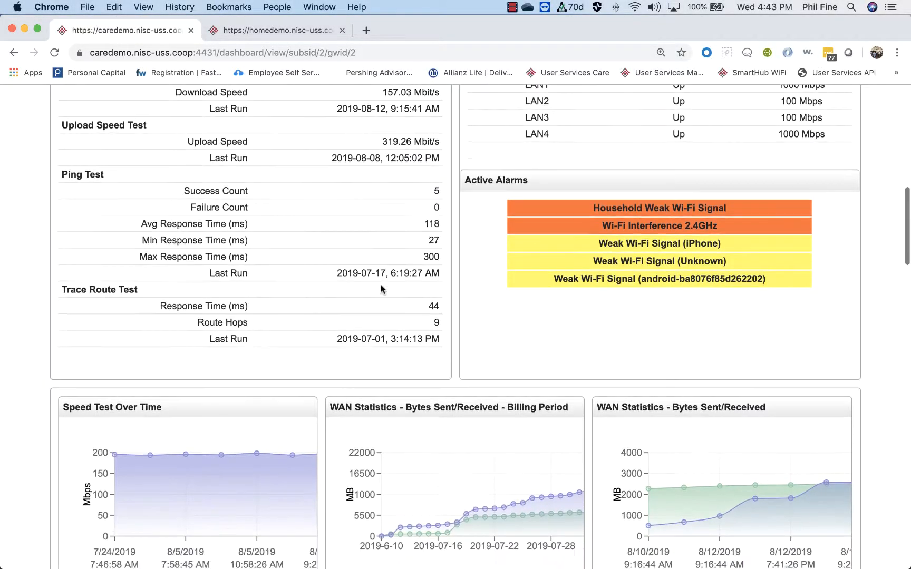
Scroll past the charts and WiFi radio panel to the Connected Devices table
scroll("down", 3)
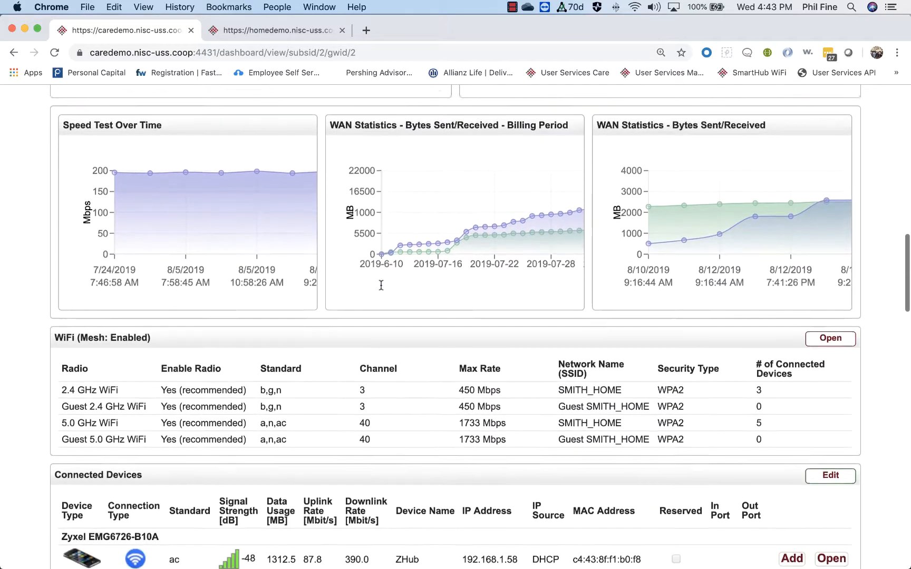
scroll("down", 3)
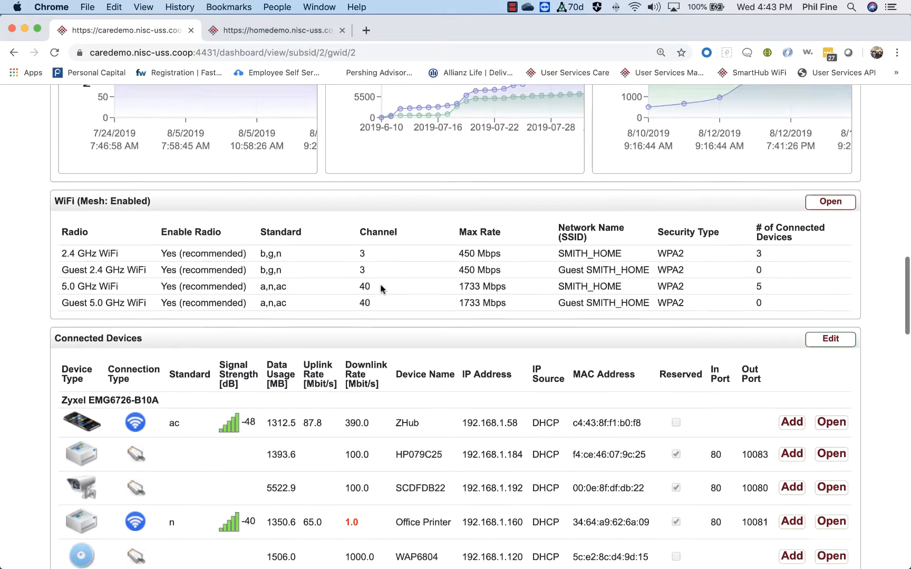
scroll("down", 3)
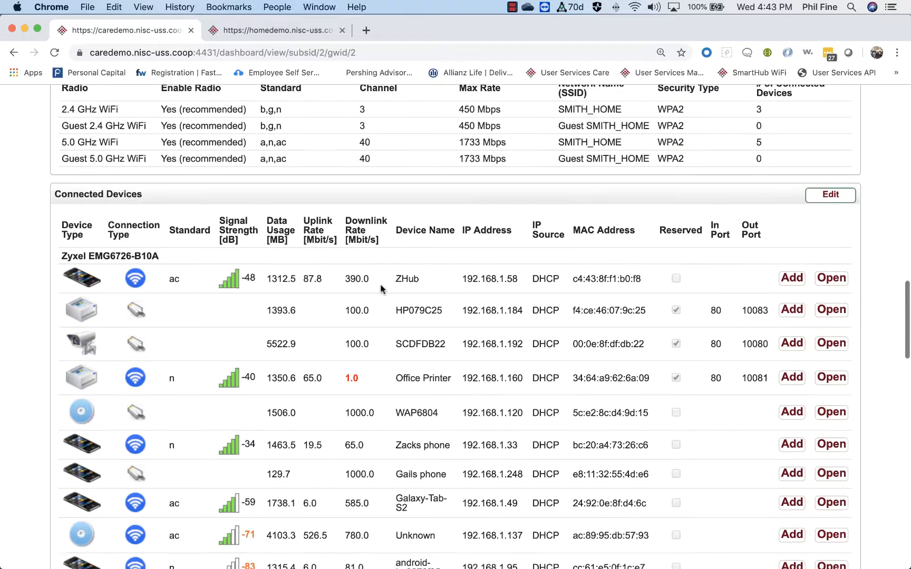
scroll("down", 3)
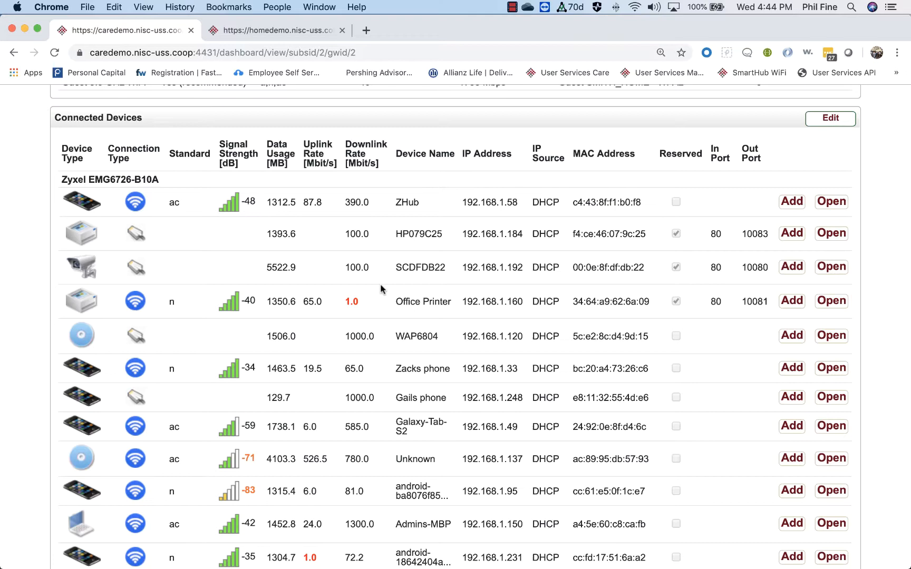
mouse_move(187, 227)
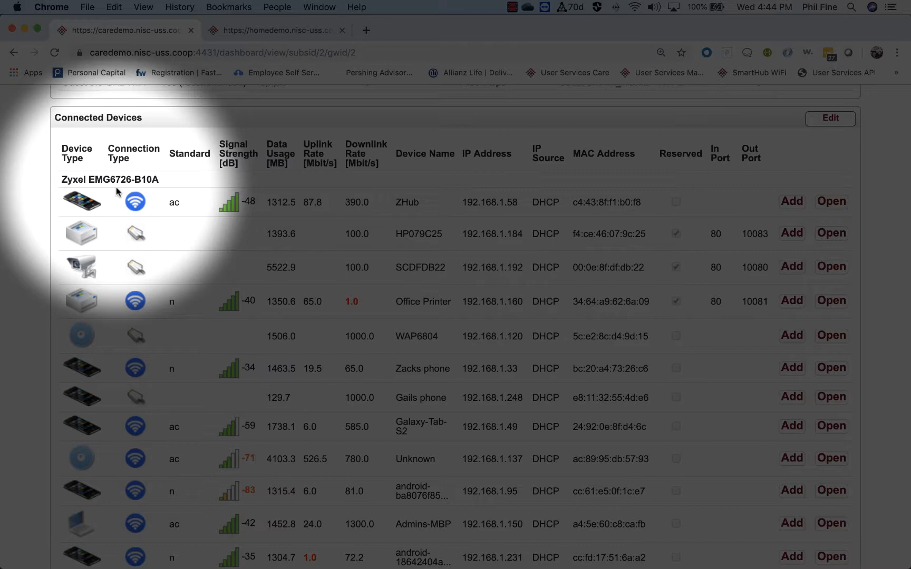
Open the device page for the iPhone with the -89 dB signal
scroll("down", 3)
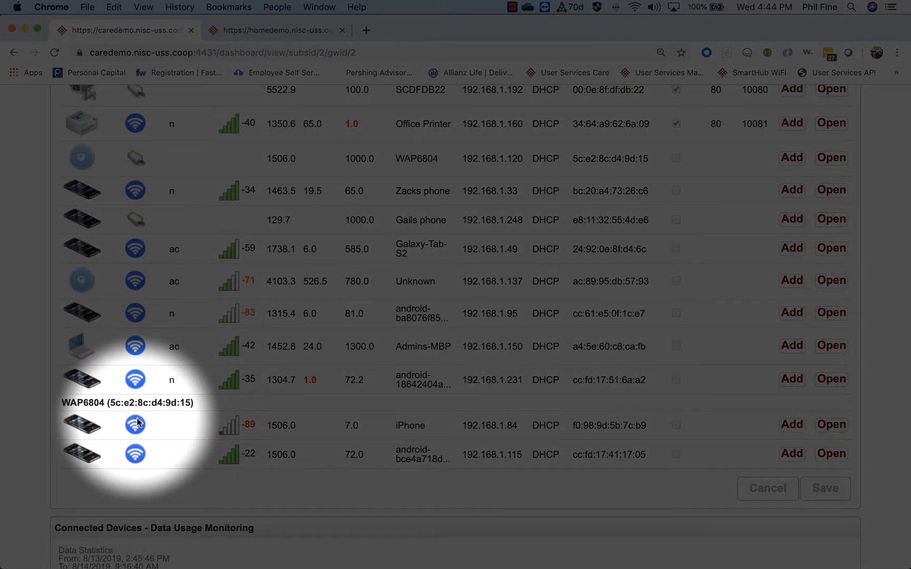
mouse_move(136, 258)
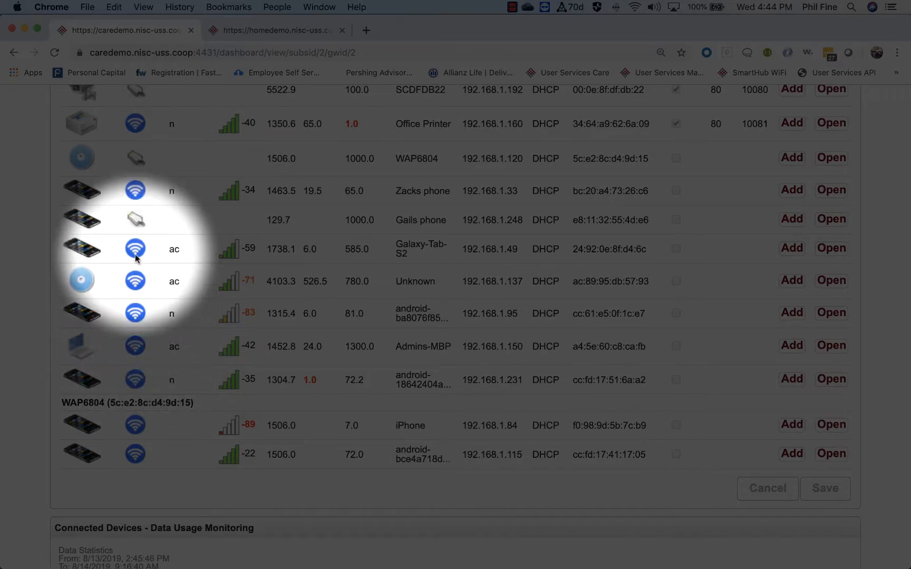
mouse_move(136, 226)
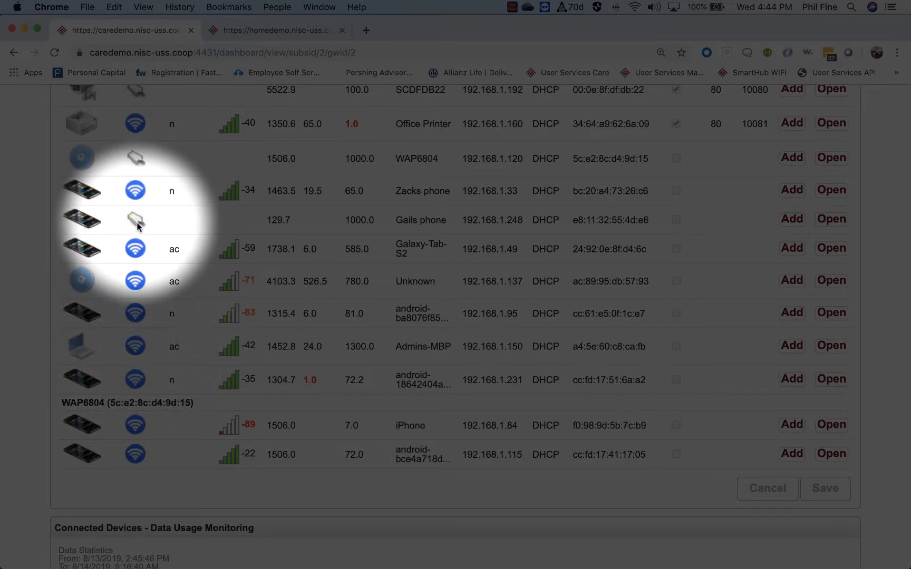
mouse_move(366, 268)
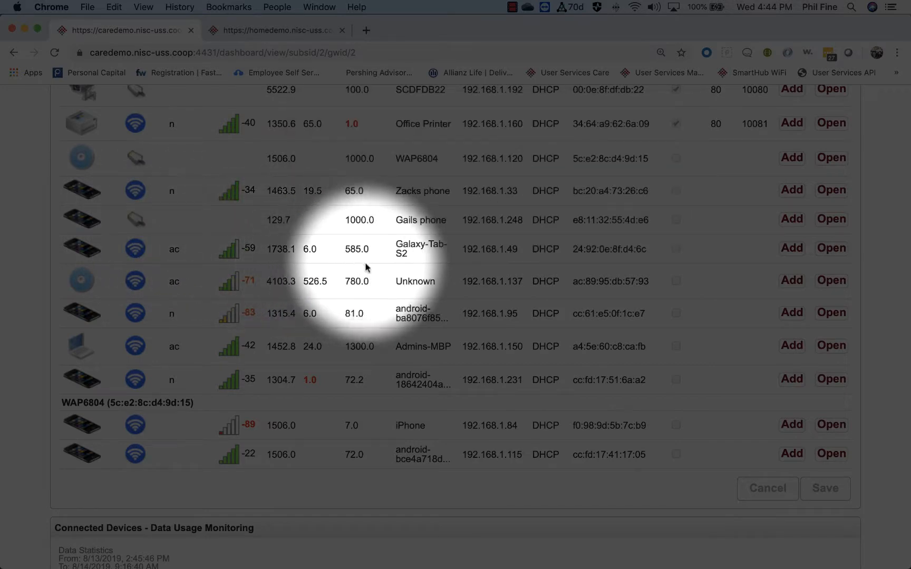
mouse_move(417, 255)
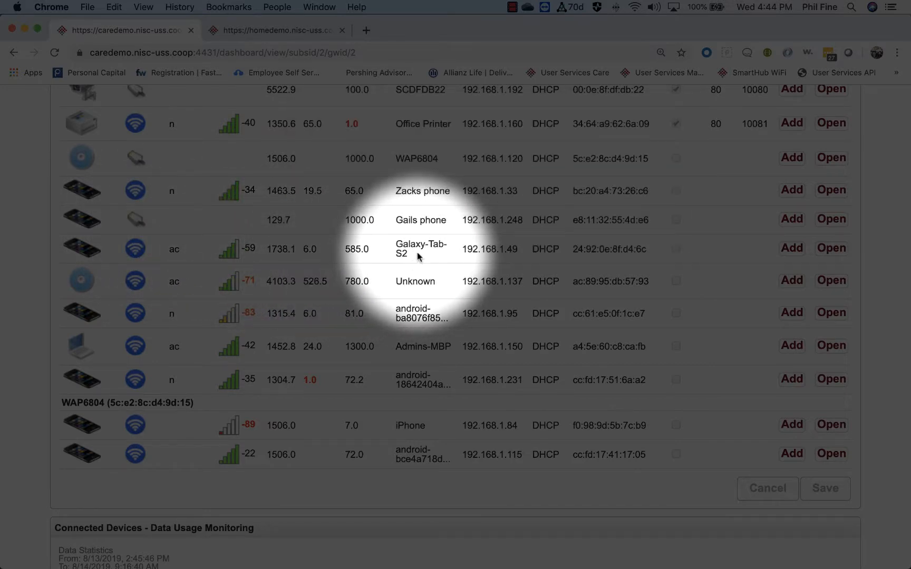
mouse_move(491, 258)
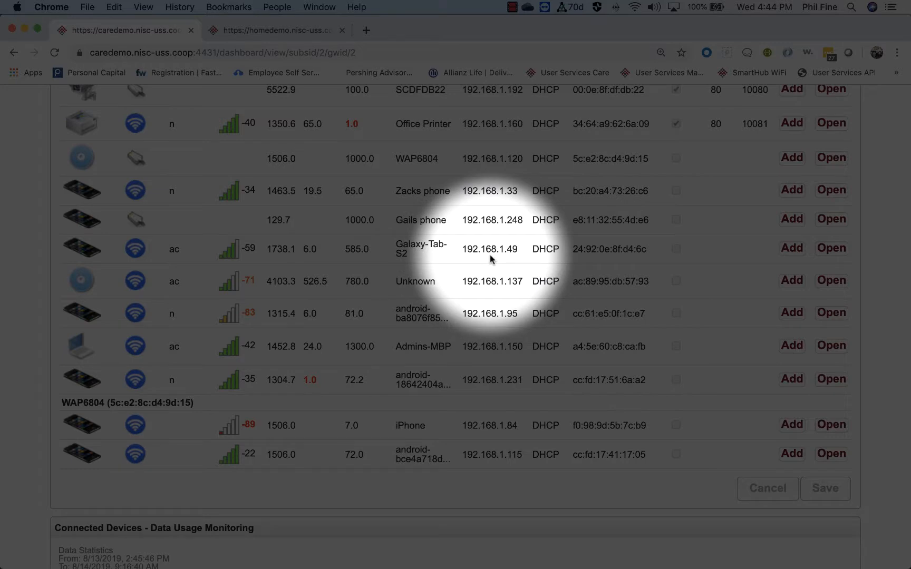
mouse_move(545, 263)
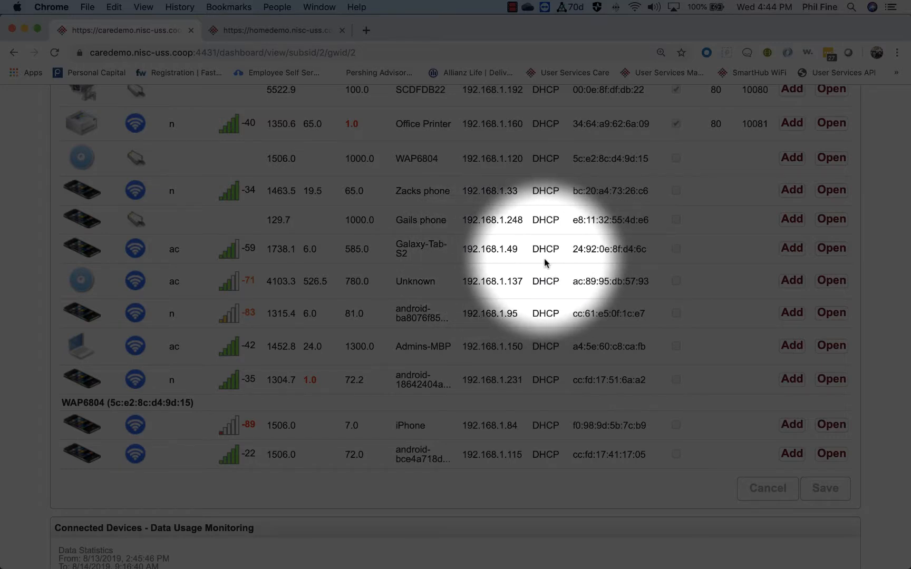
mouse_move(609, 263)
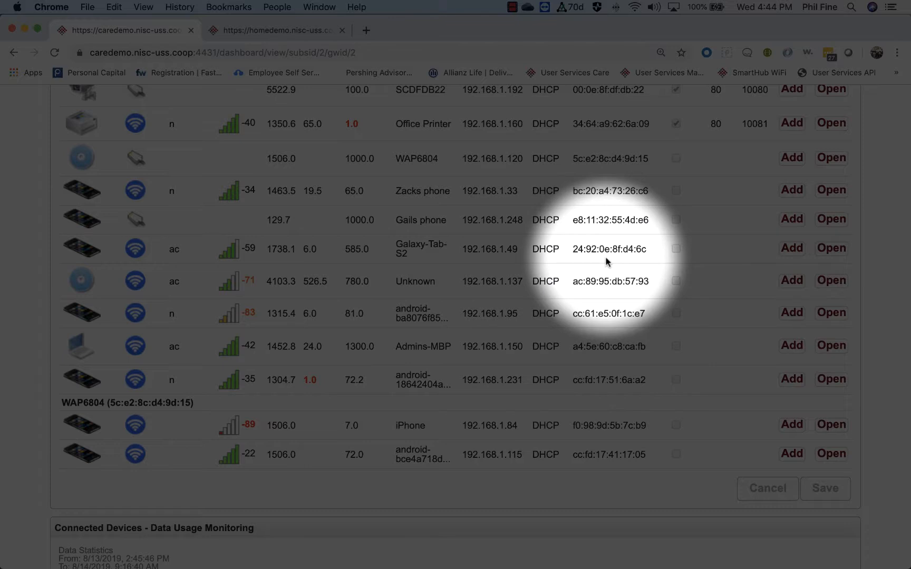
mouse_move(397, 261)
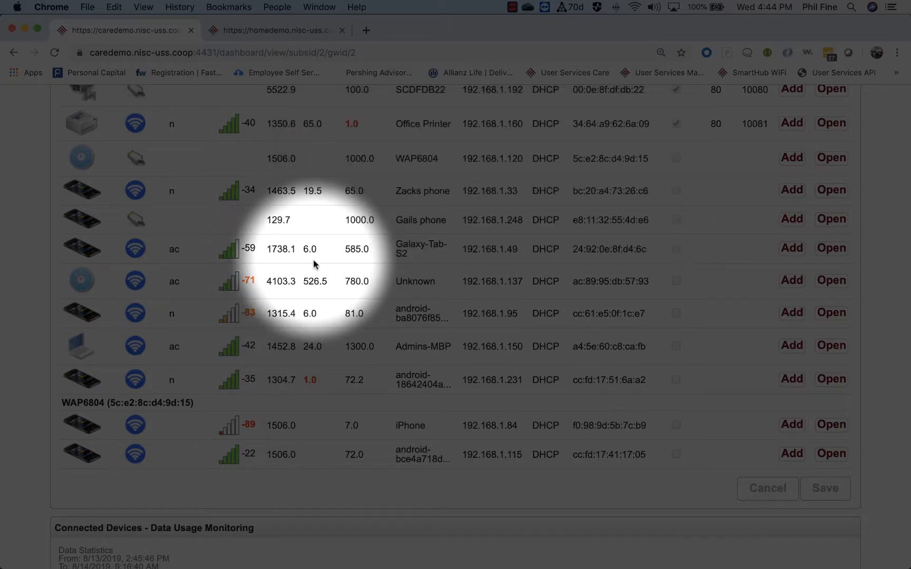
mouse_move(317, 264)
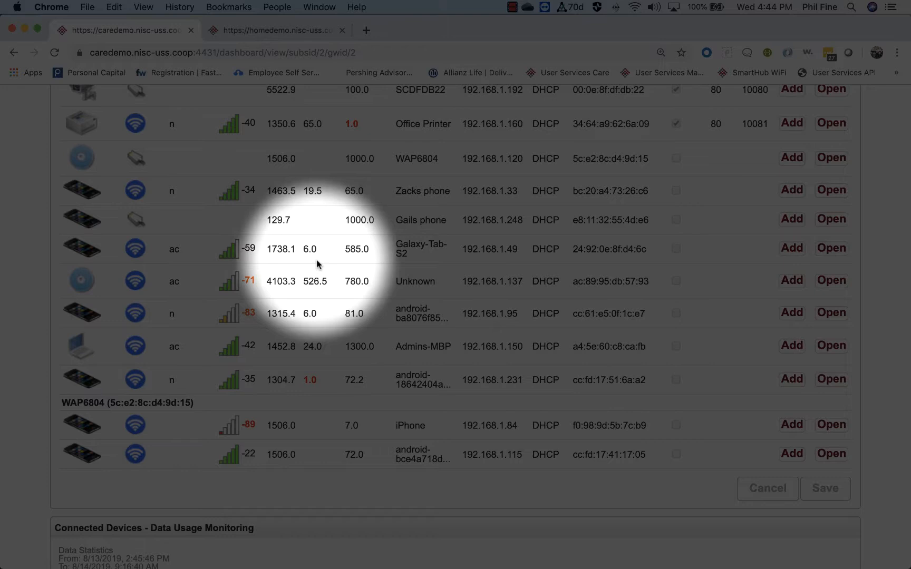
mouse_move(355, 263)
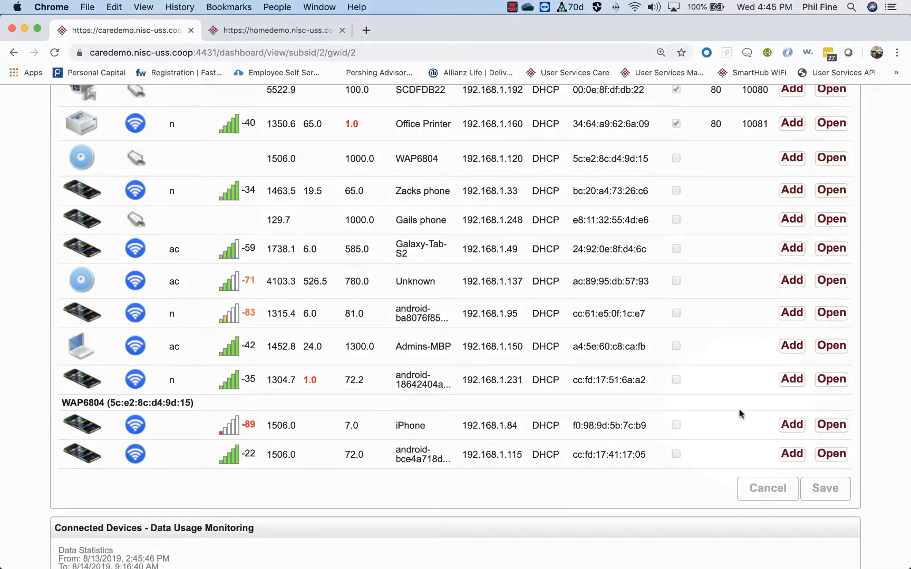
left_click(830, 424)
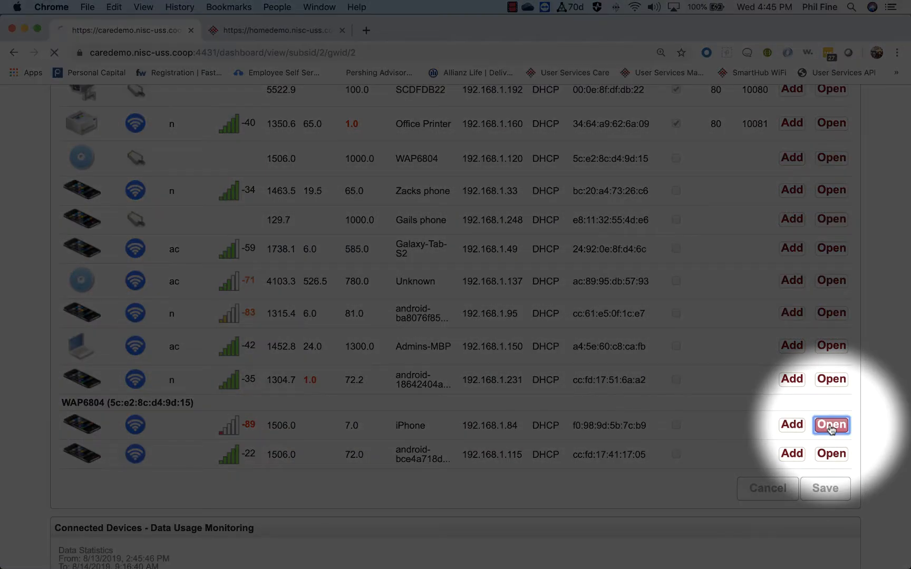
left_click(830, 425)
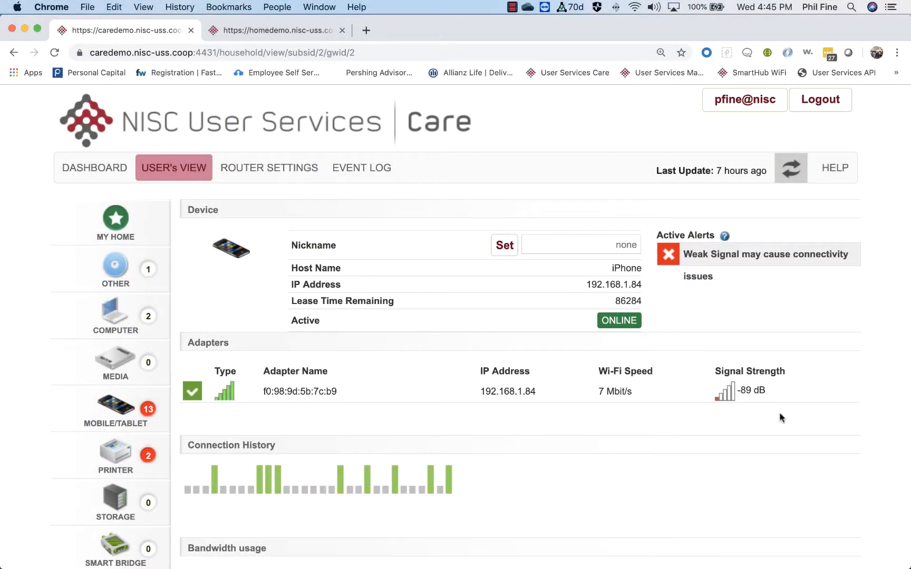